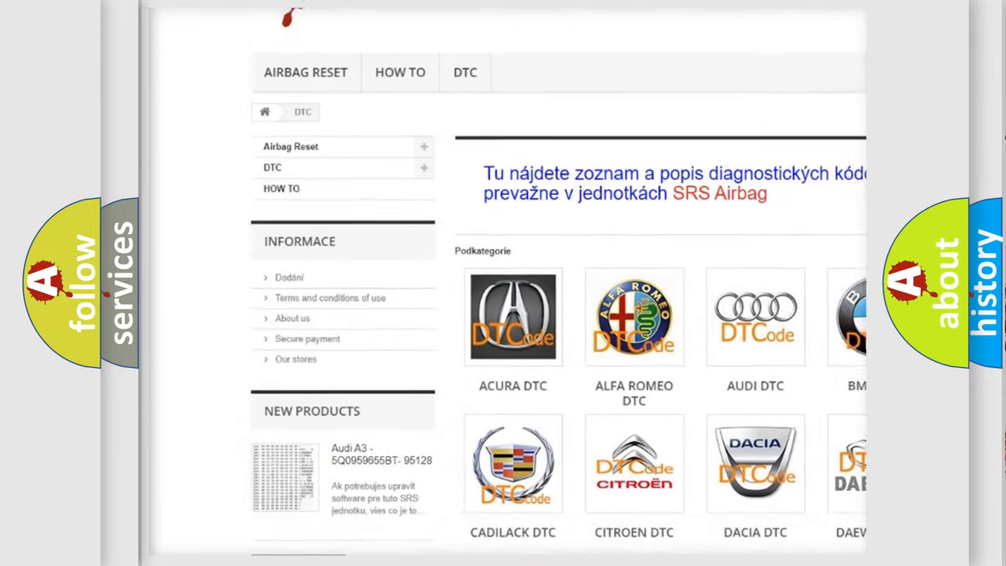
Reveal the P1786 Cause text: ECM terminal resistor, databus wiring faults, ECM replacement
{"action": "scroll", "scroll_direction": "down", "scroll_amount": 3}
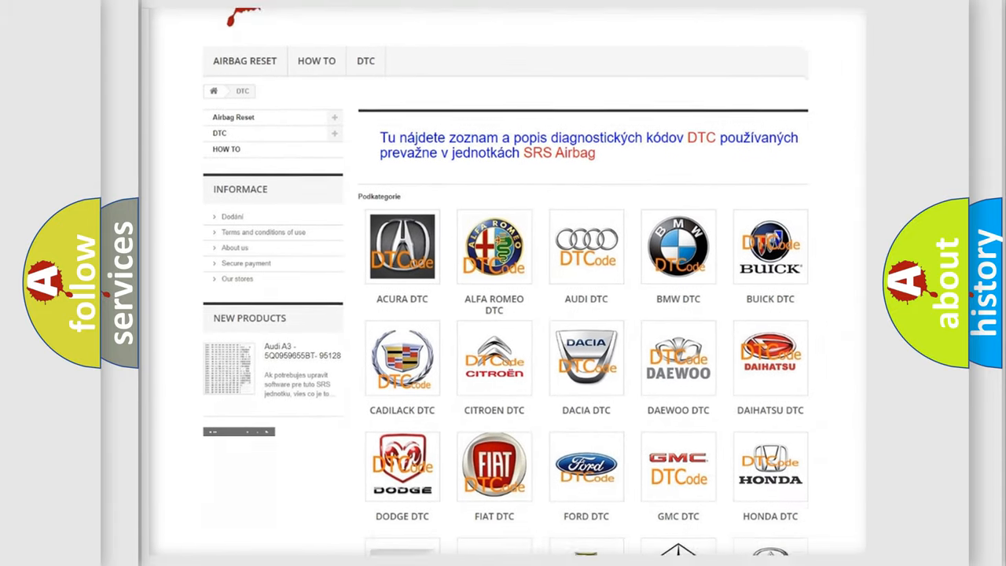
{"action": "scroll", "scroll_direction": "down", "scroll_amount": 3}
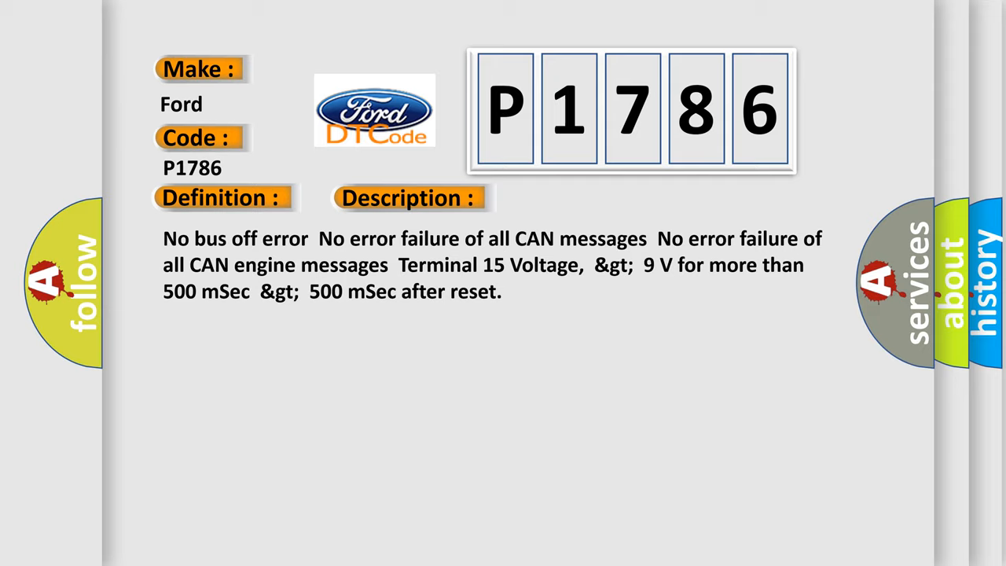
{"action": "left_click", "coordinate": [577, 197]}
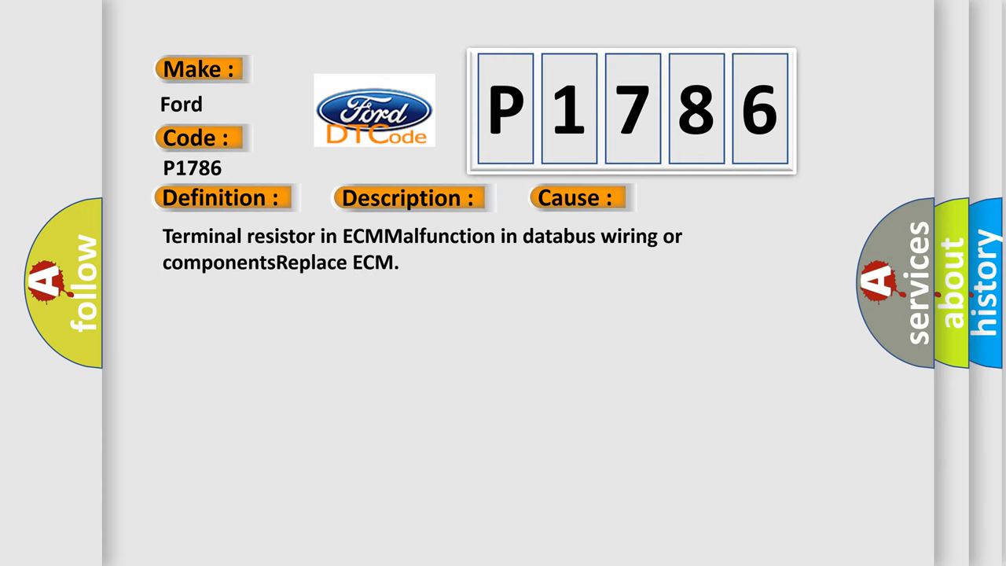